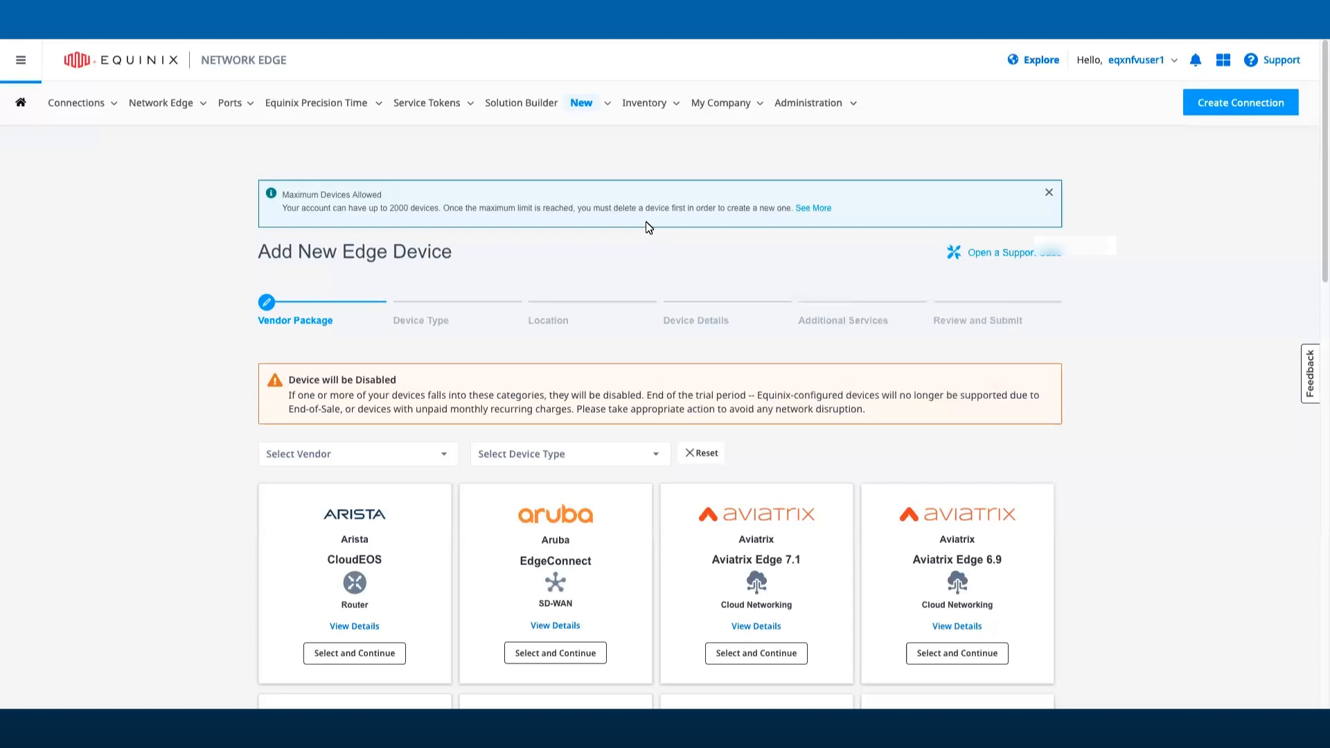
Send the collaborator an edit-rights invite for Test_Share and Edit Solution Builder, then close sharing.
left_click(522, 102)
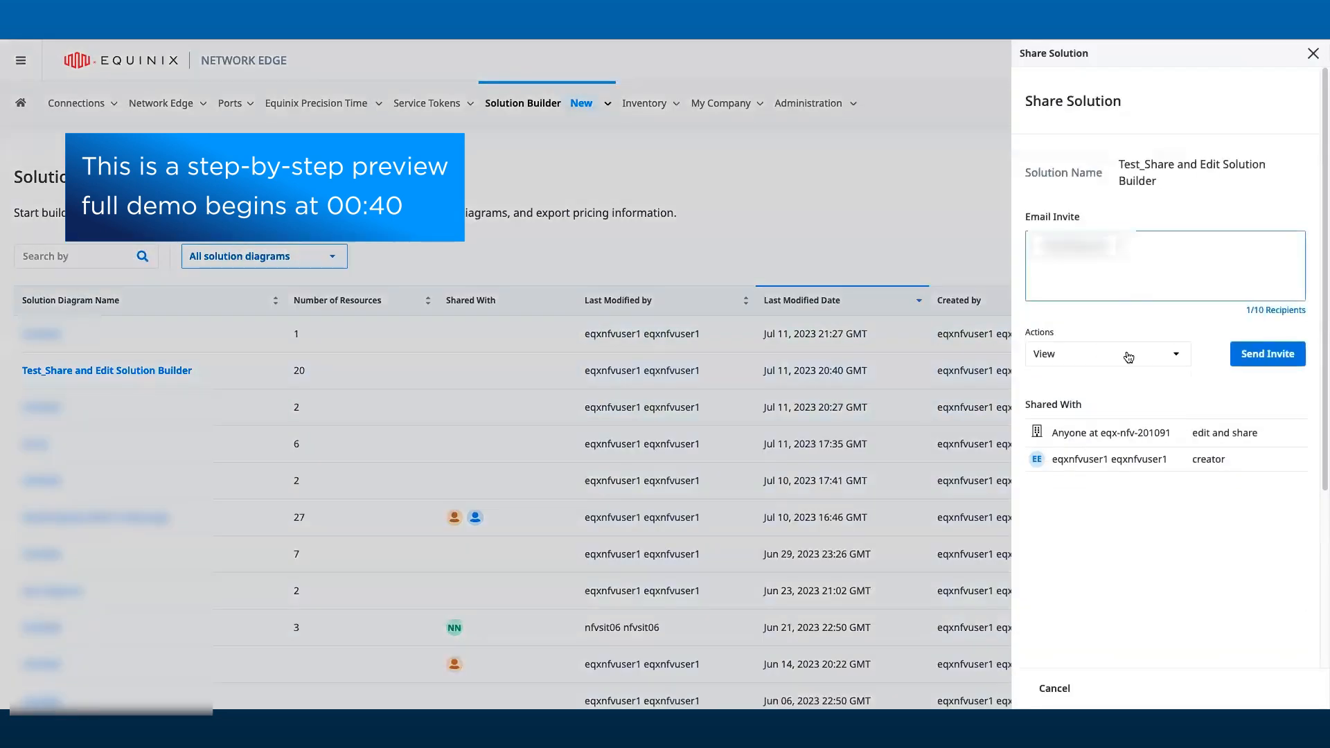
left_click(1103, 354)
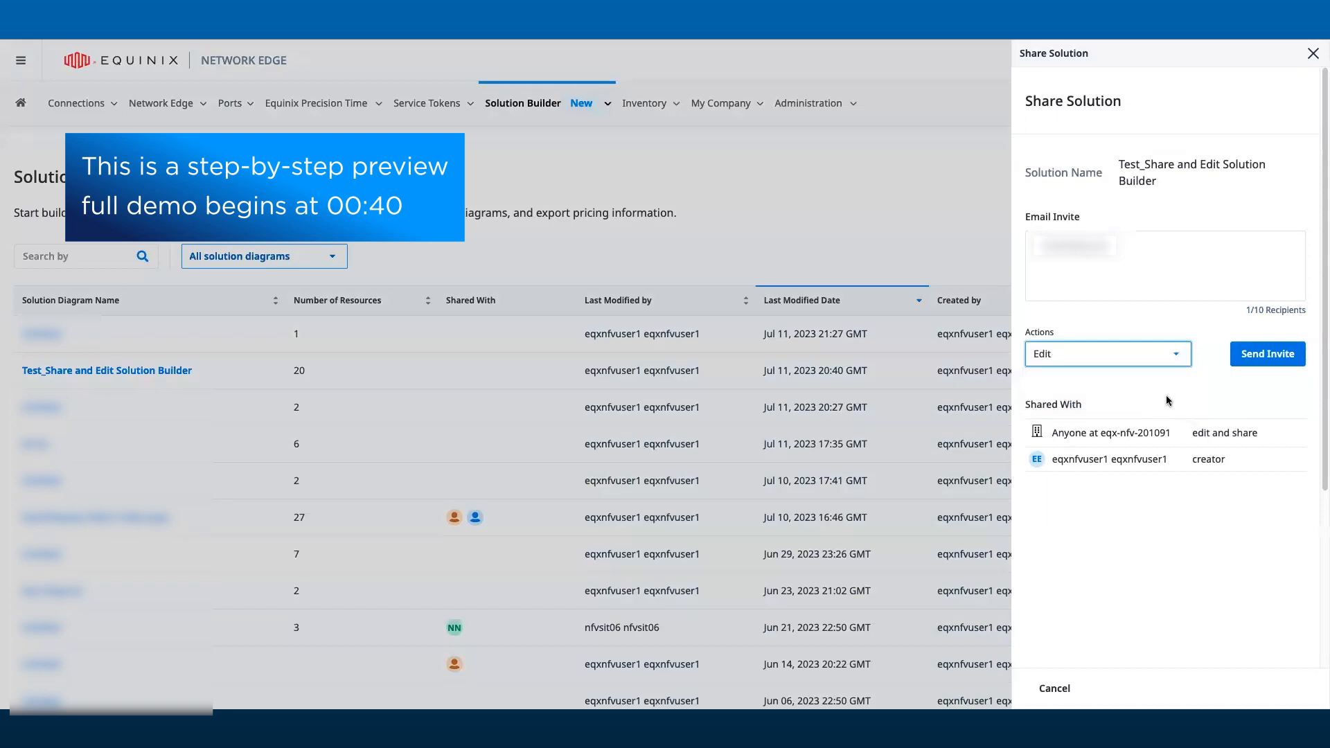
left_click(1267, 355)
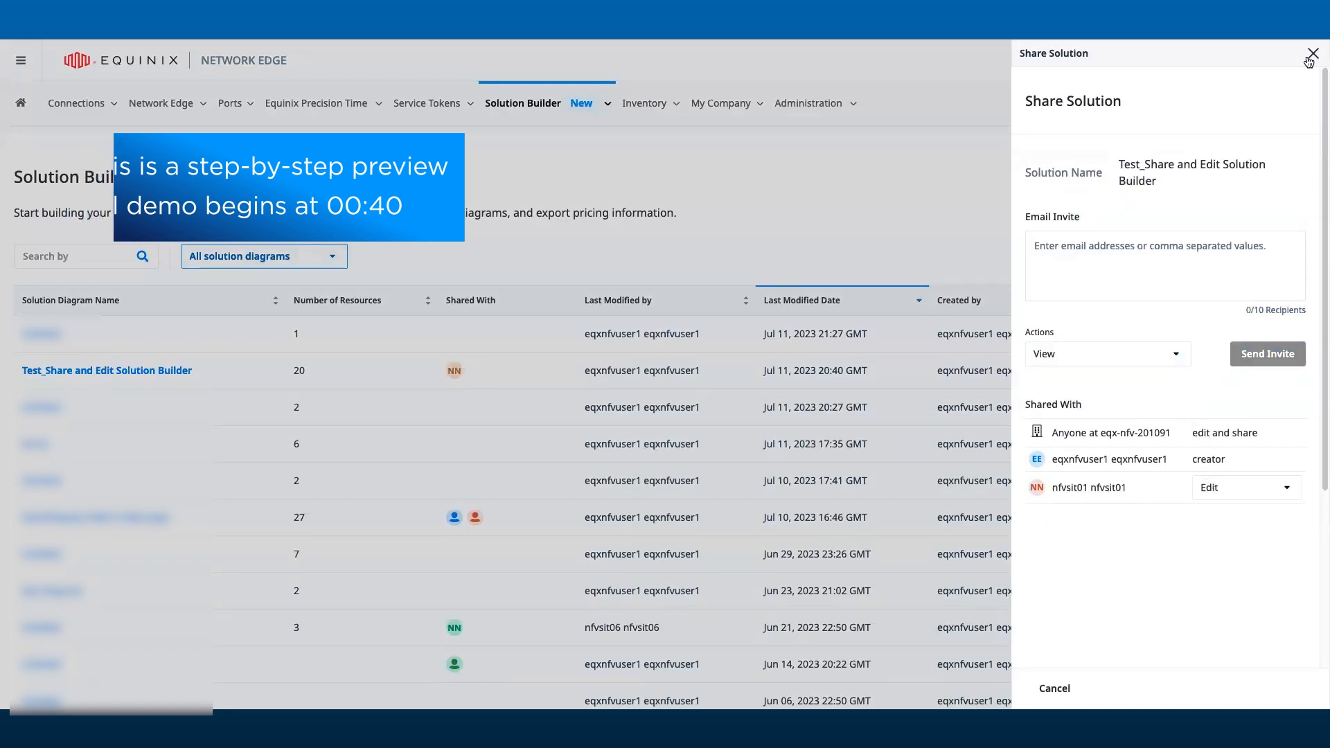
left_click(1312, 53)
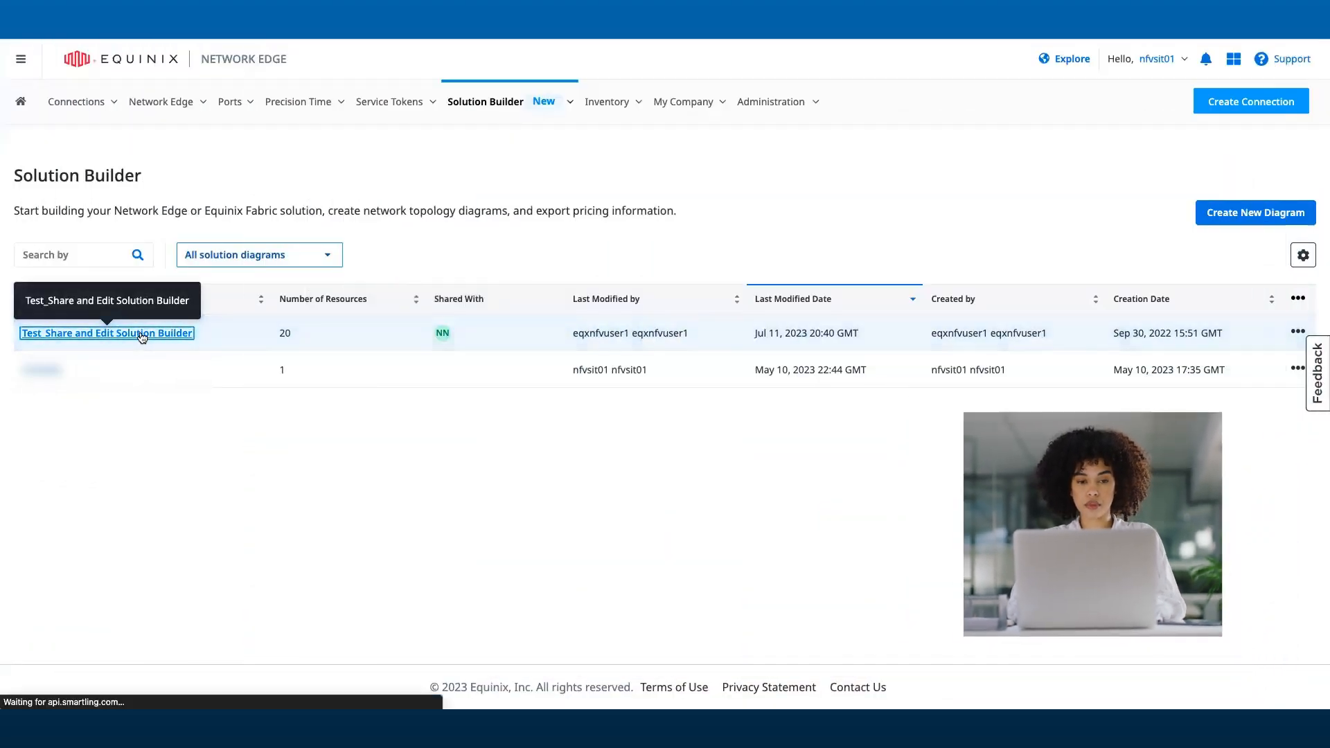
Open the Test_Share and Edit Solution Builder diagram from the collaborator's list.
left_click(107, 333)
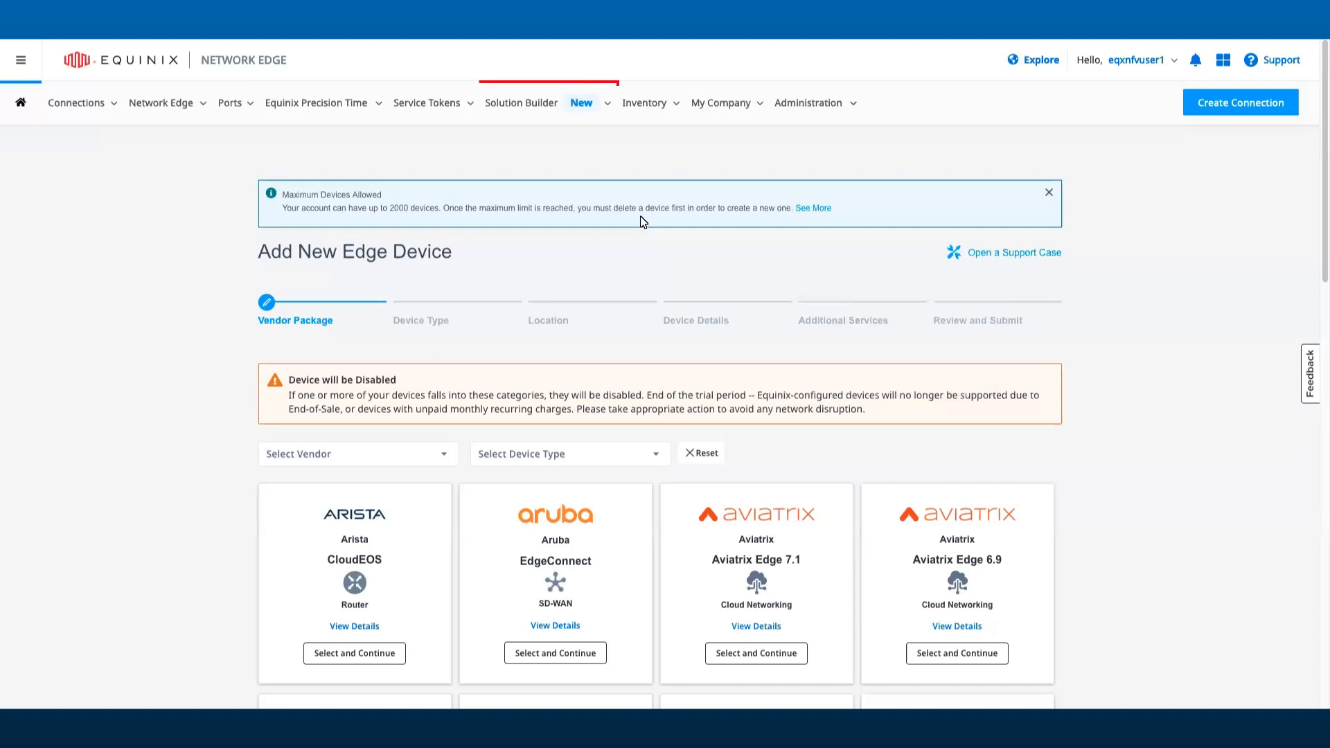
Open Solution Builder's Build Solutions page under the owner account.
left_click(522, 102)
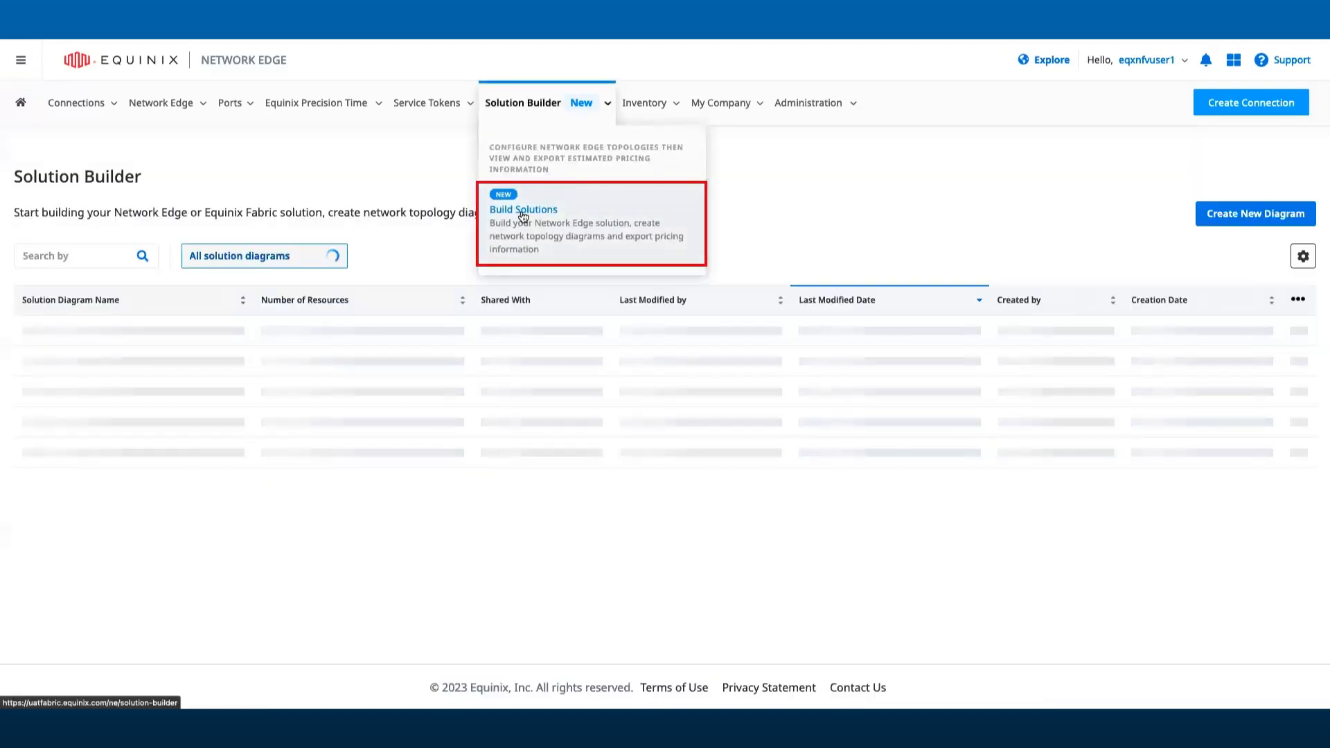
mouse_move(869, 241)
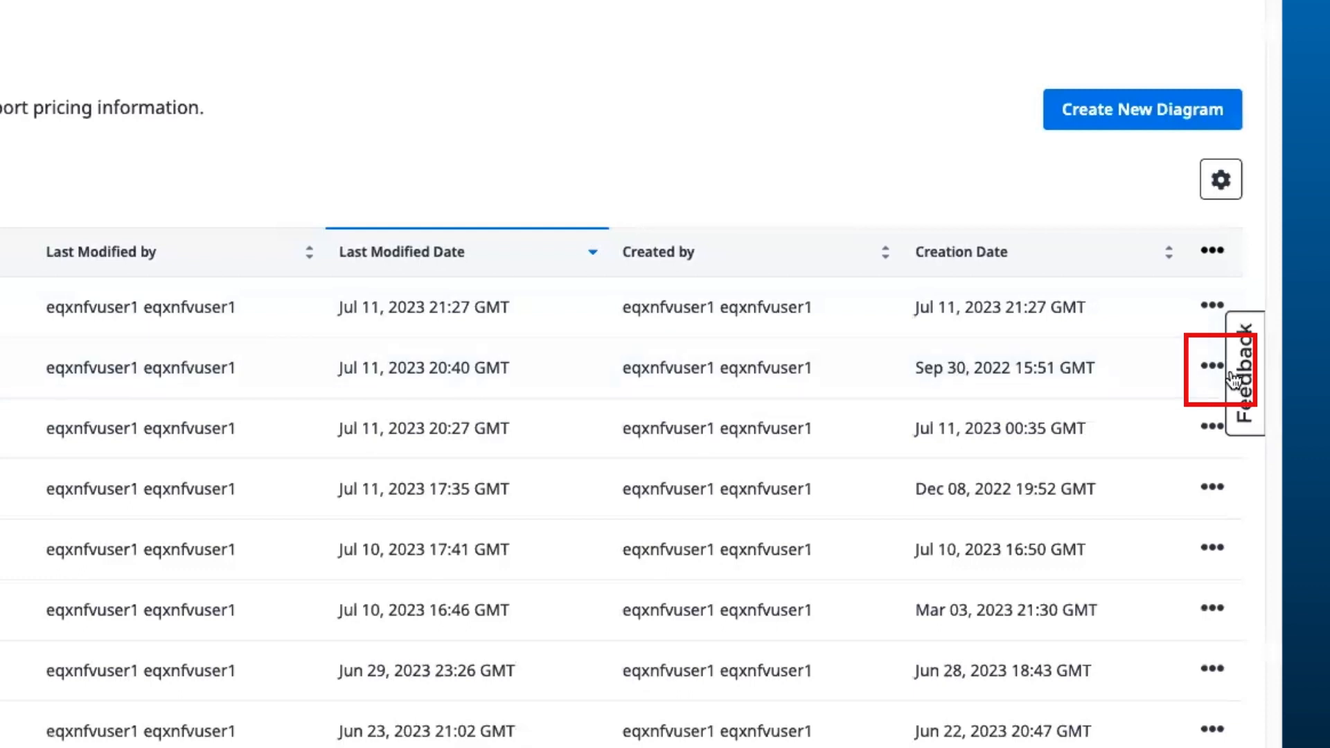
Open Share from the Test_Share diagram's ••• menu and enter the collaborator's email.
left_click(1212, 368)
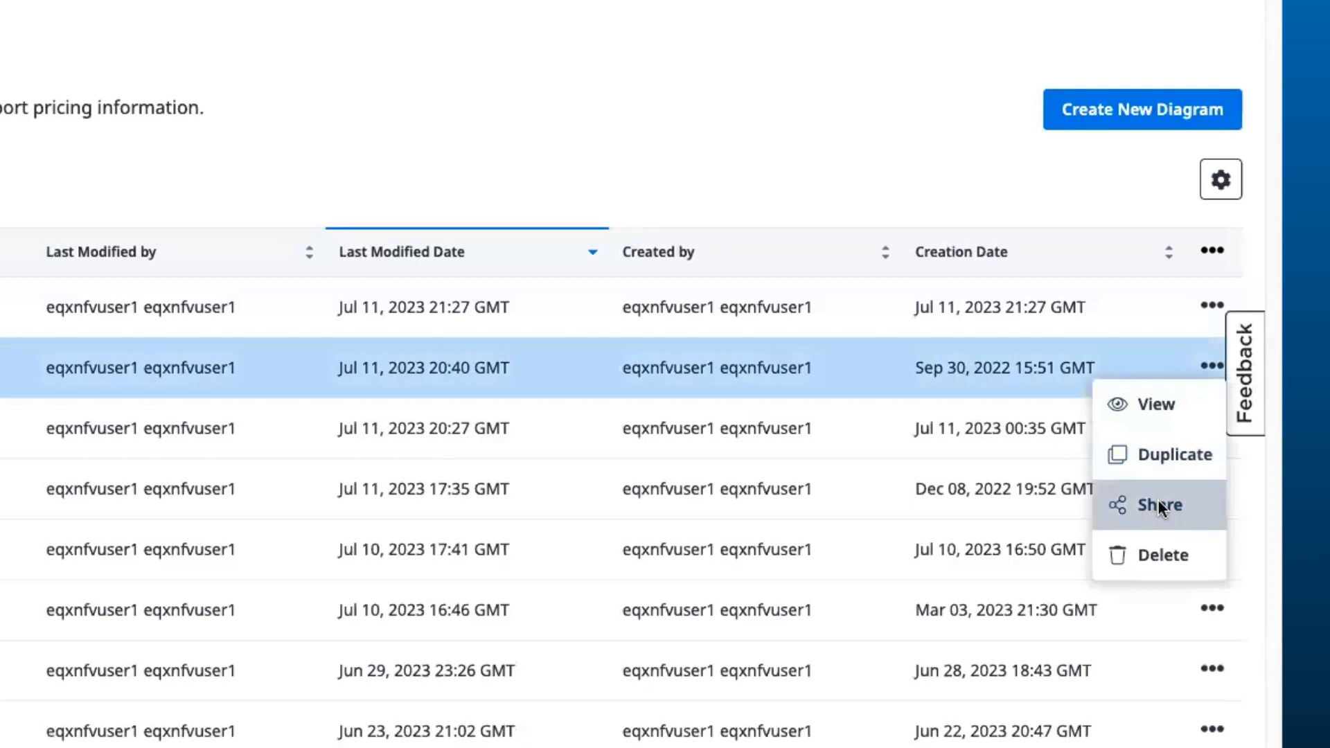
left_click(1159, 505)
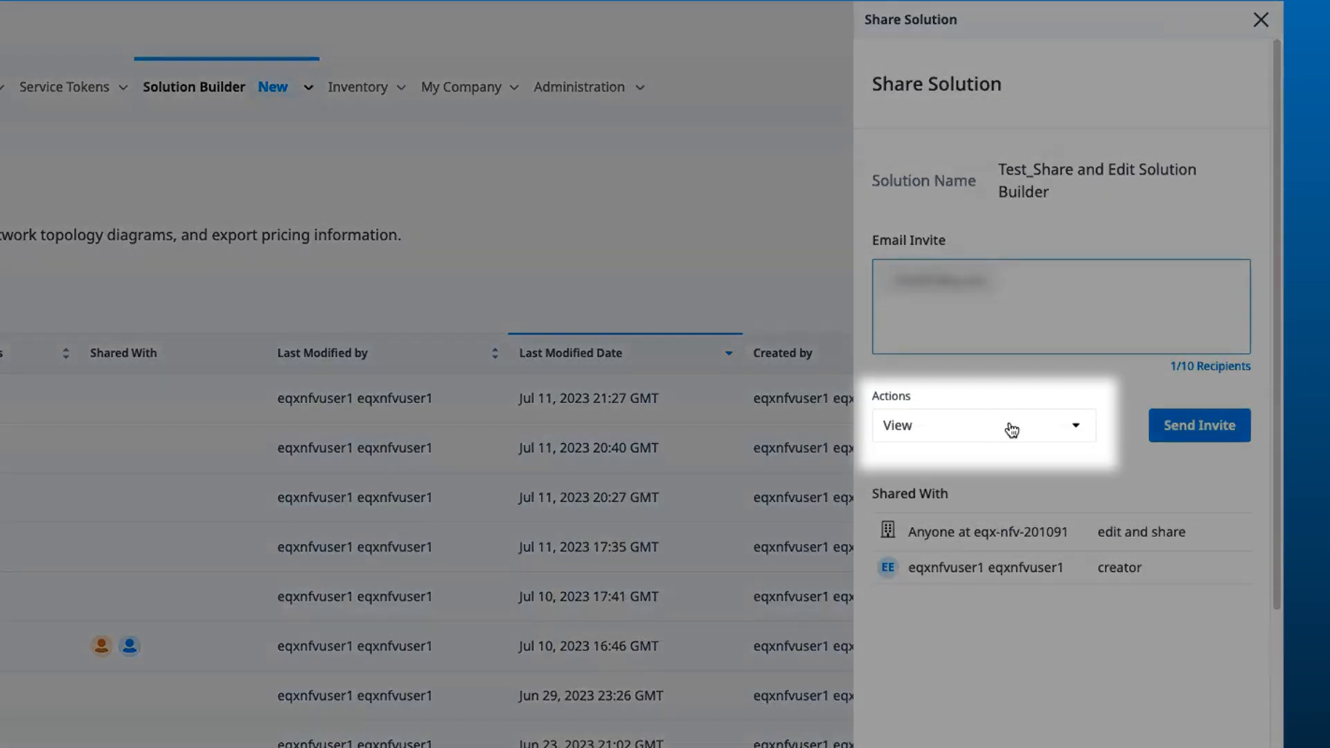
Set the invite permission to Edit and send it to nfvsit01.
left_click(983, 424)
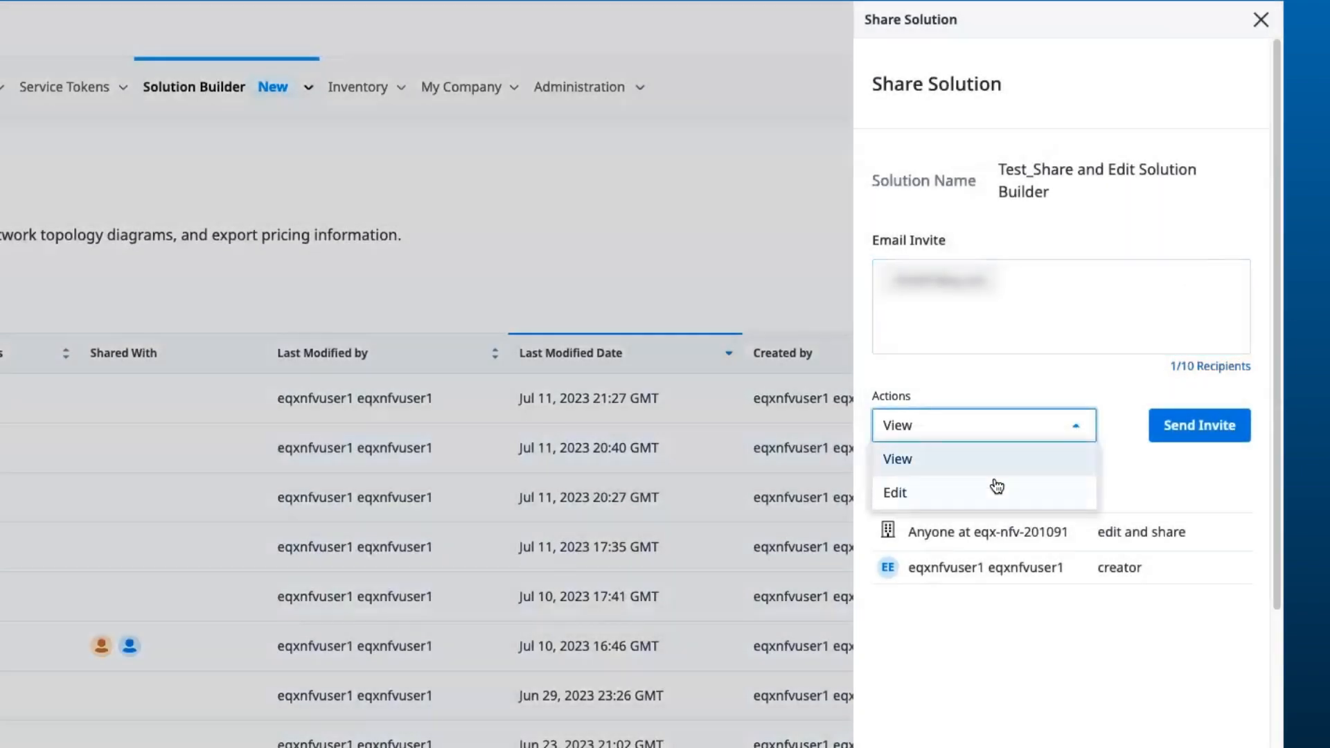
left_click(894, 491)
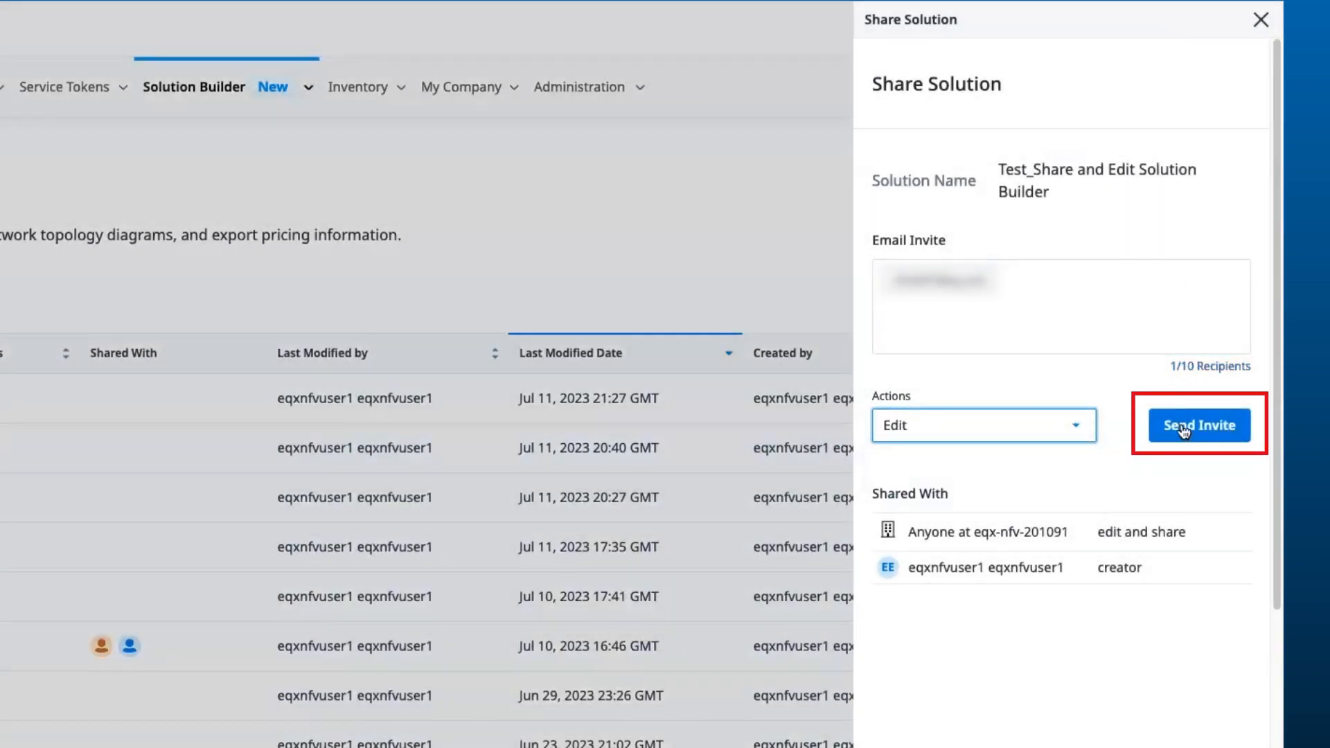
left_click(1199, 425)
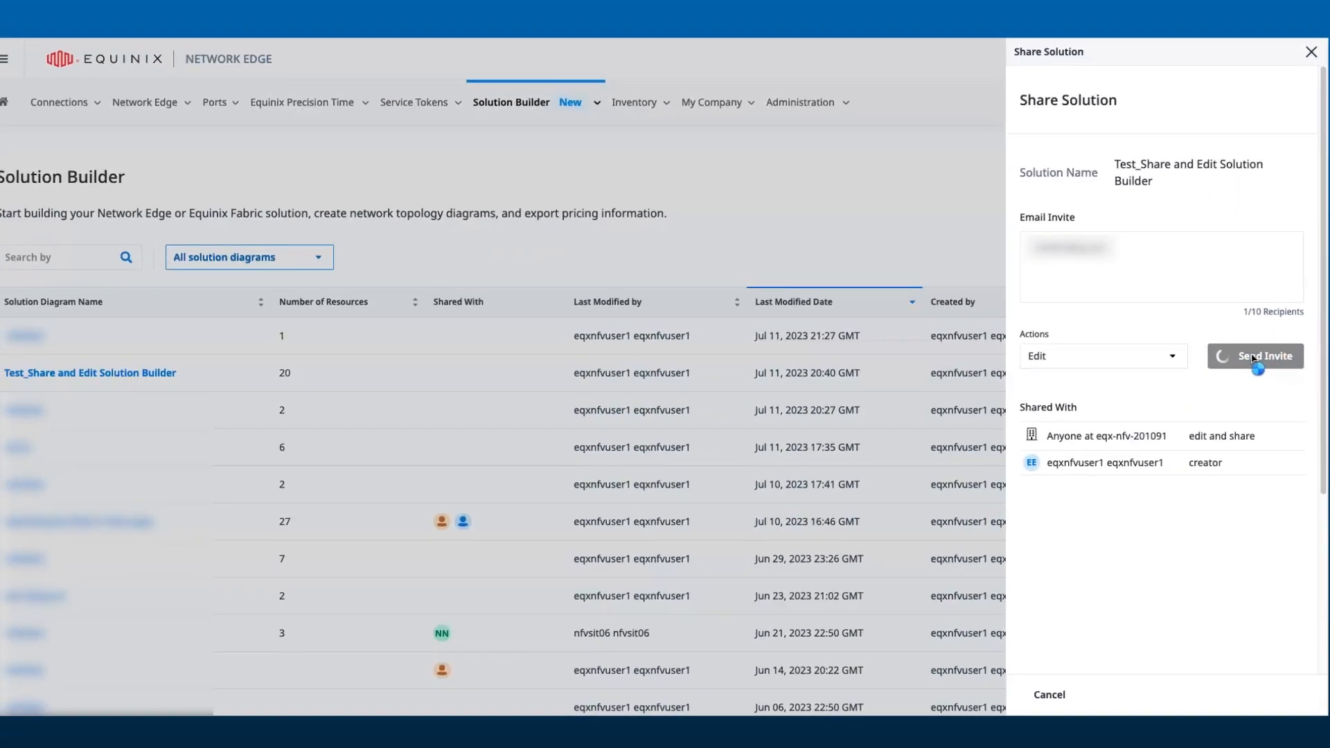
left_click(1265, 356)
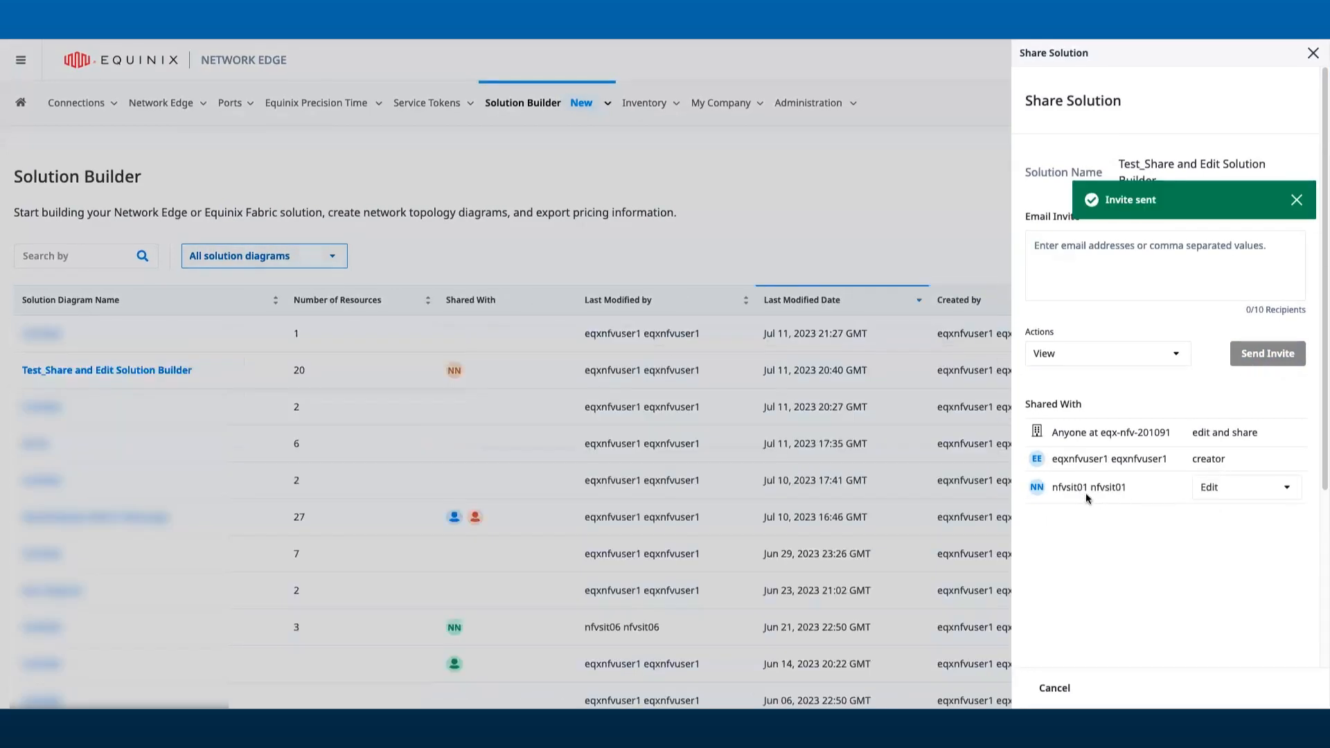
Dismiss the Invite sent toast and close the Share Solution panel.
left_click(1297, 199)
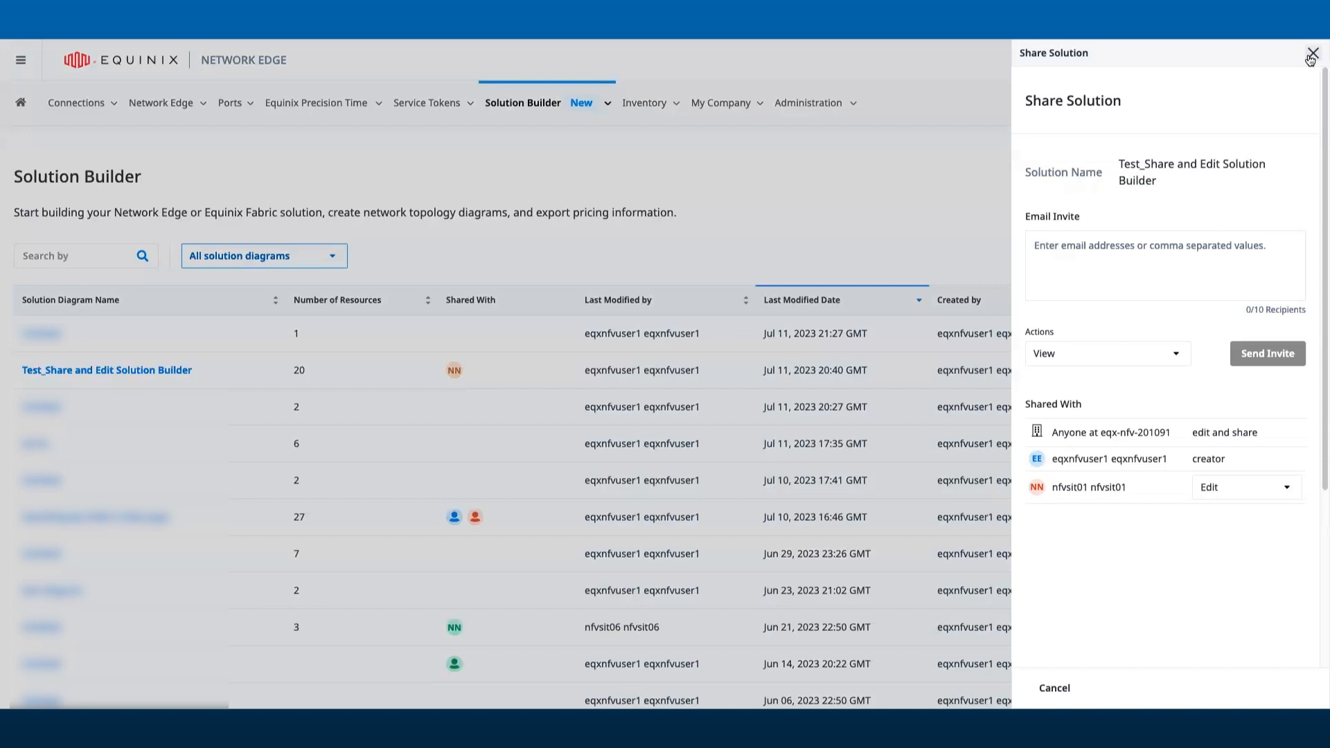
left_click(1311, 54)
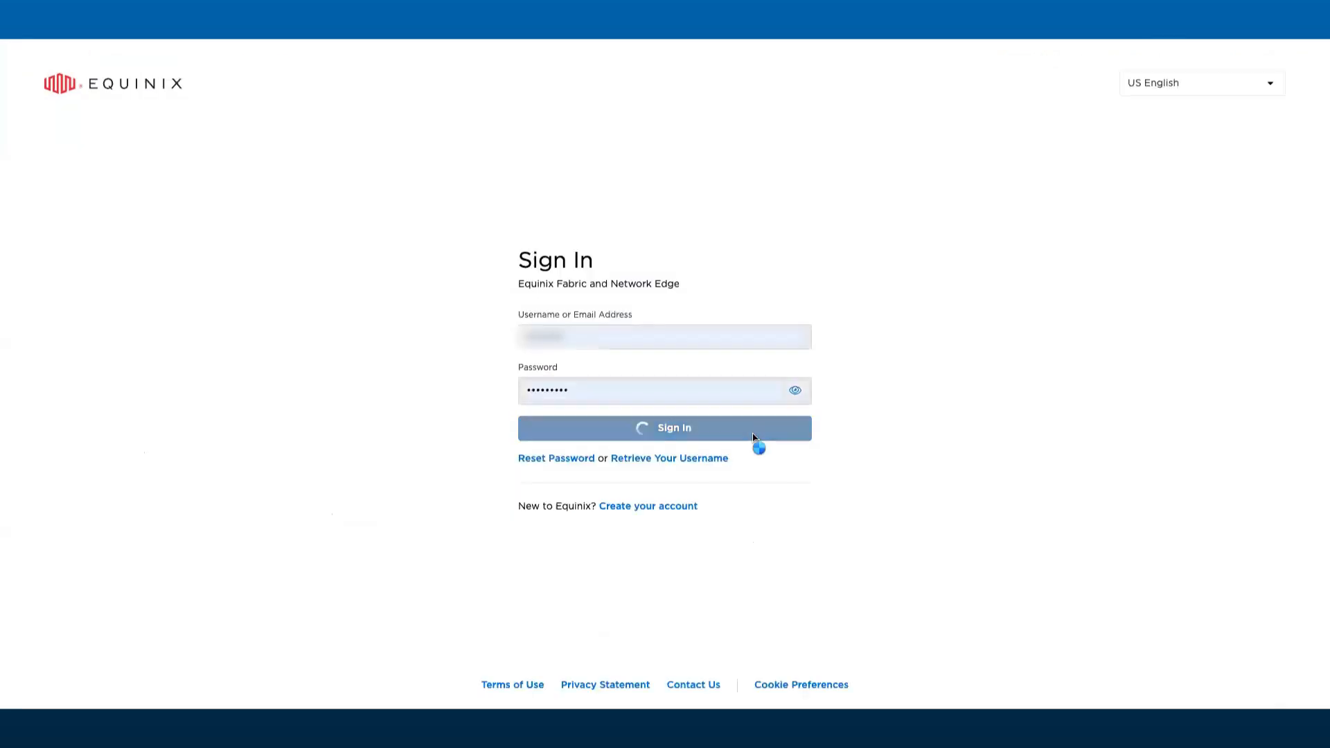
Sign in as the collaborator and open the shared Test_Share and Edit Solution Builder diagram.
left_click(664, 427)
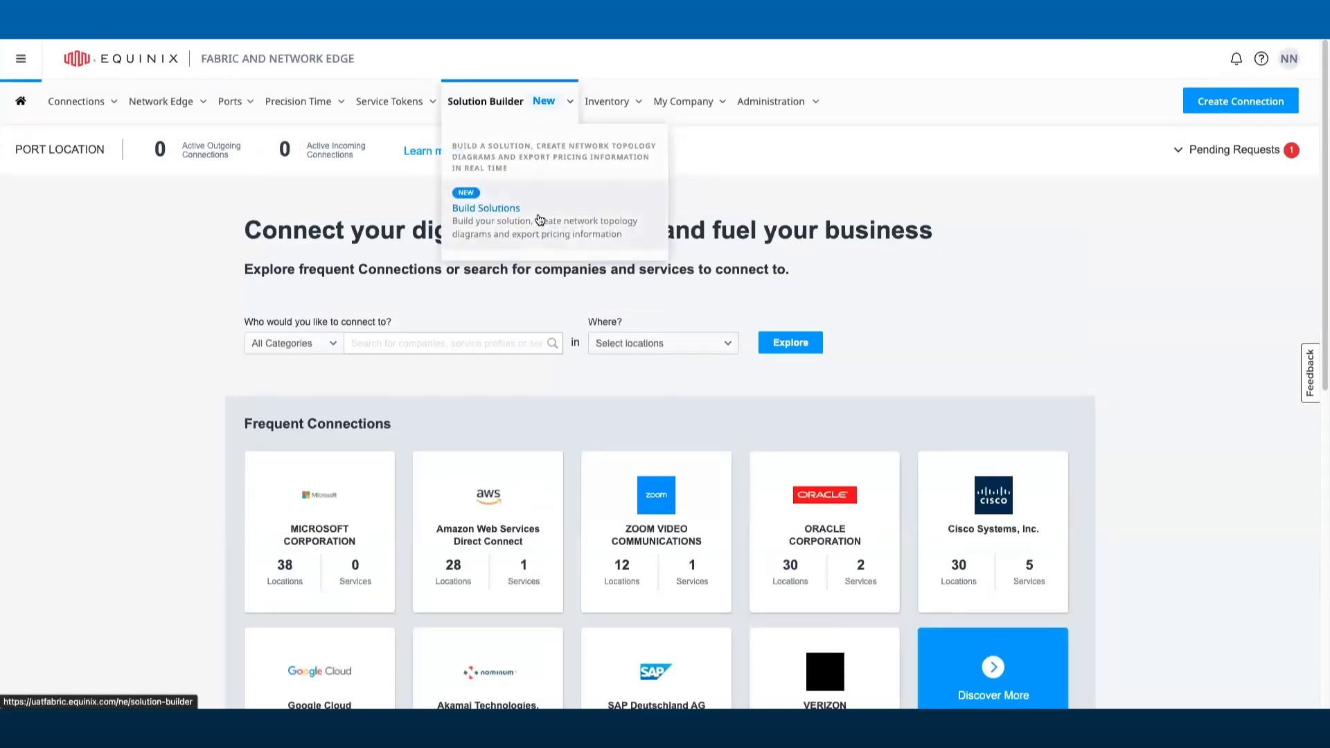
left_click(487, 208)
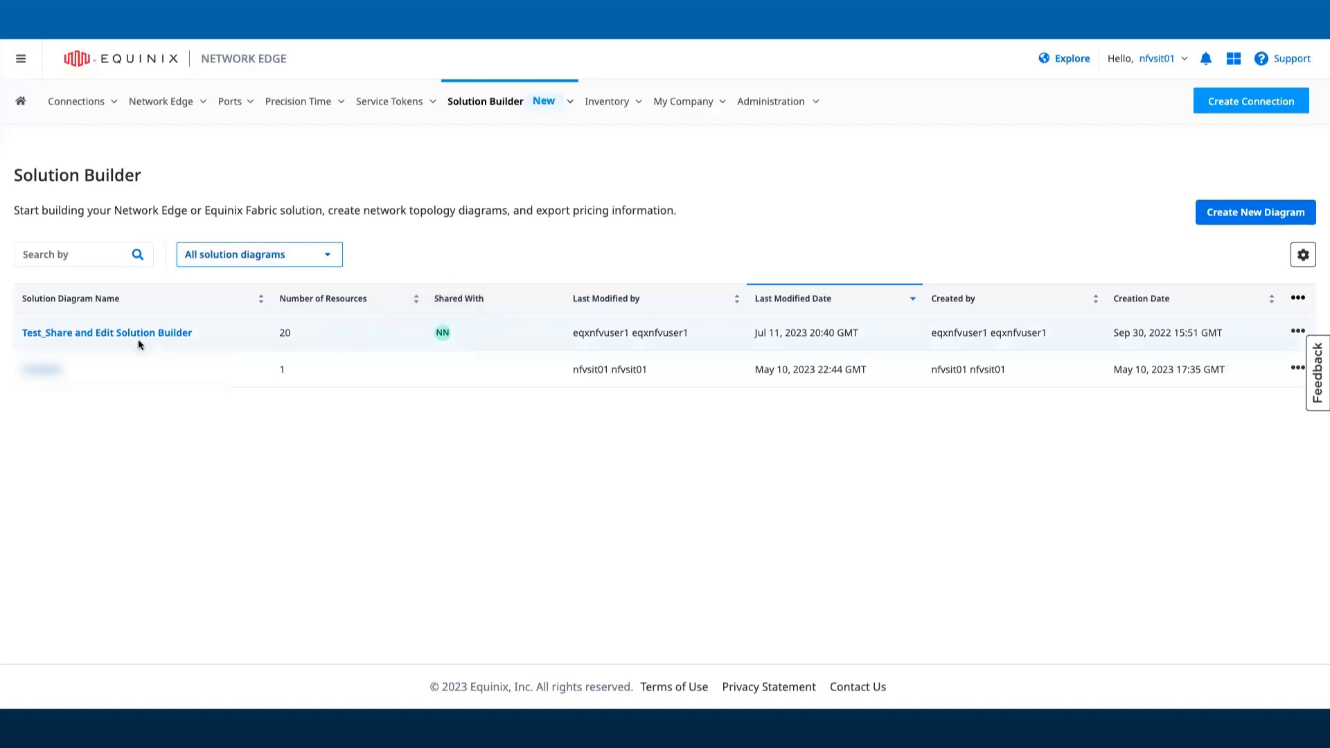
left_click(106, 333)
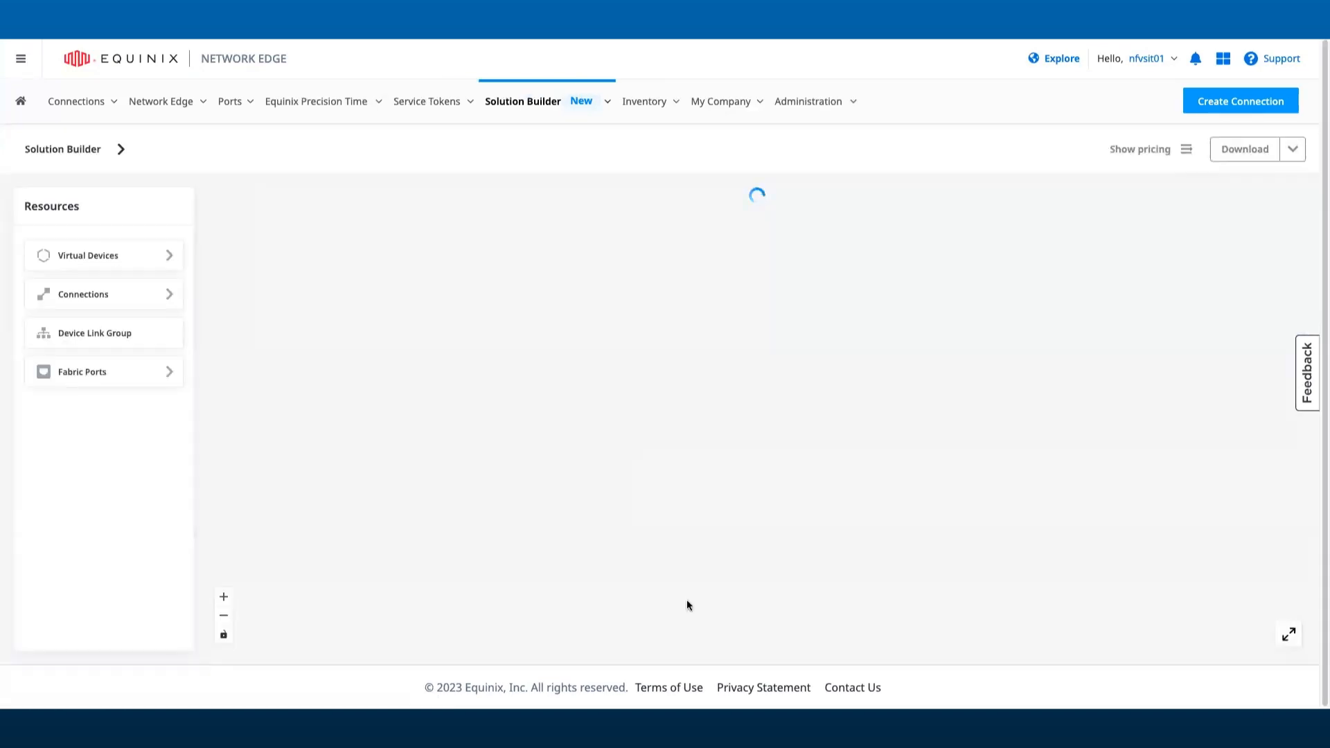